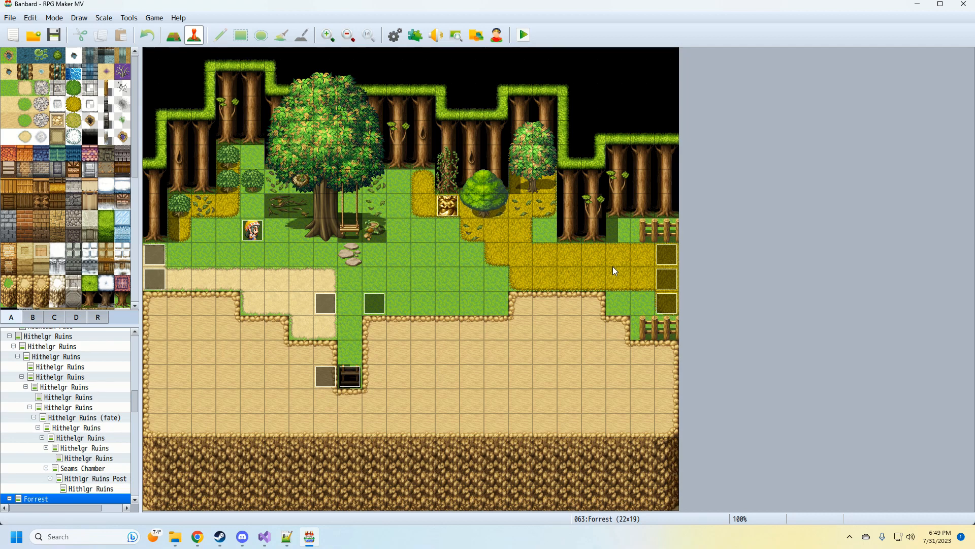
Review the merchant event's first message and close the event editor without changes.
left_click(228, 231)
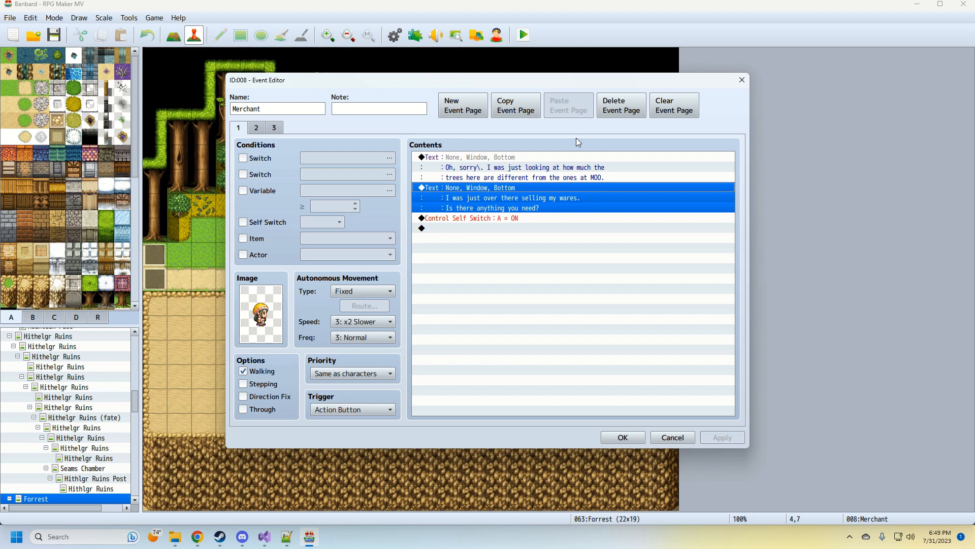
mouse_move(571, 154)
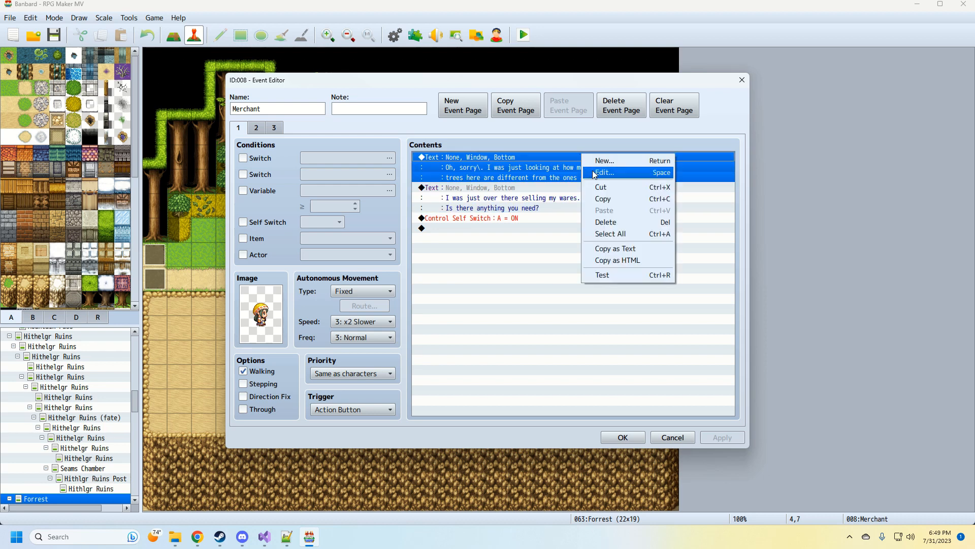
left_click(603, 173)
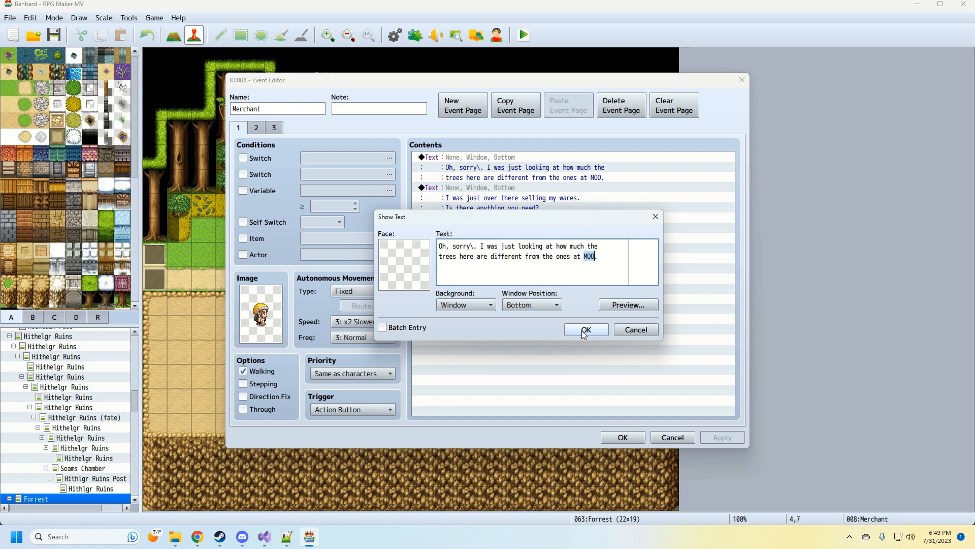
left_click(585, 329)
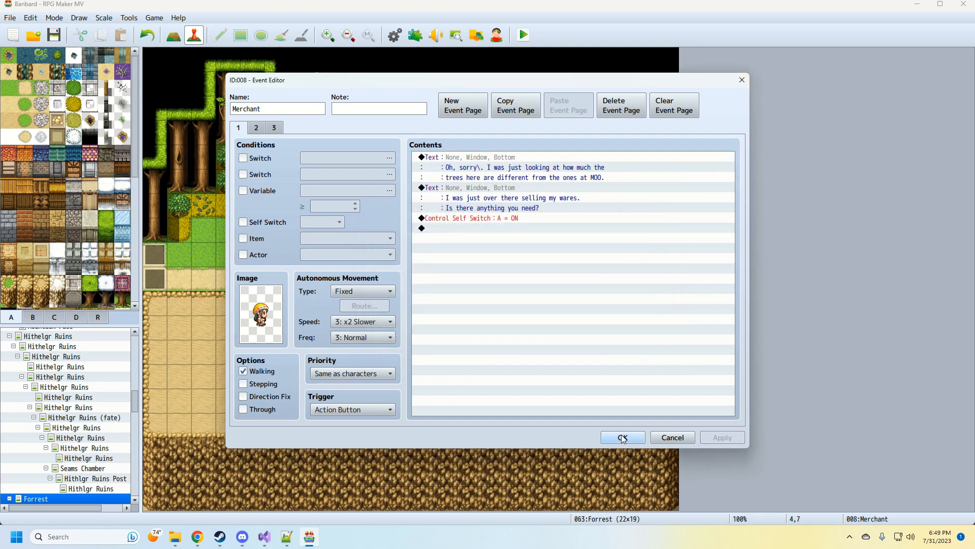
mouse_move(623, 437)
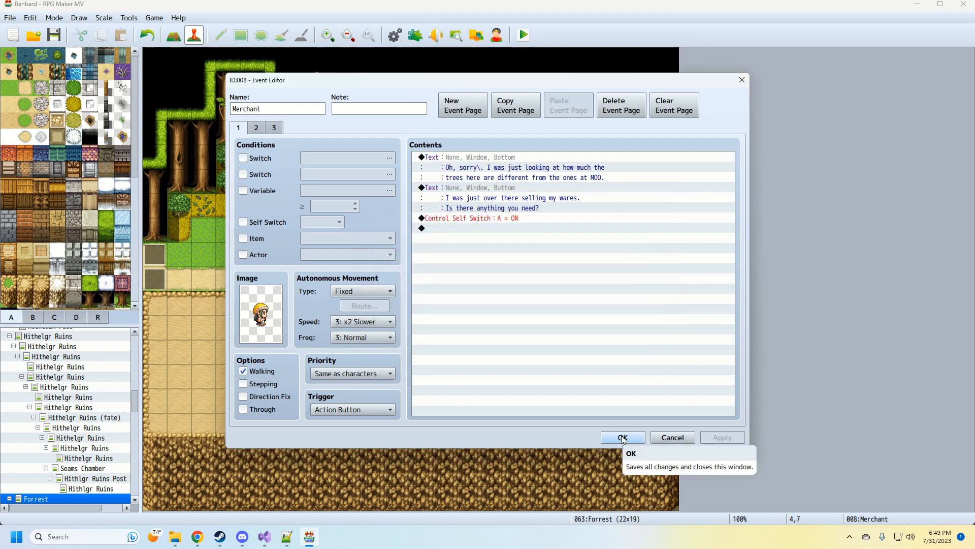
left_click(622, 437)
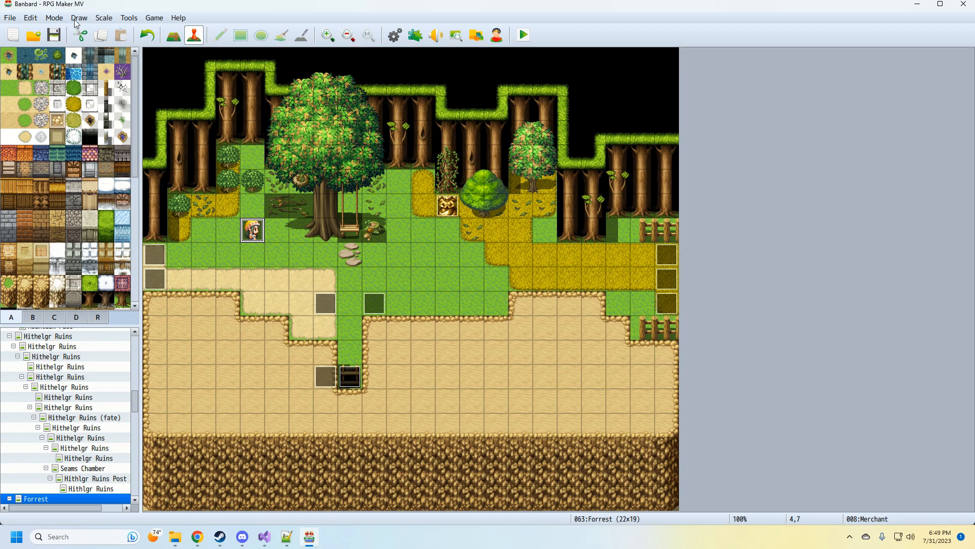
mouse_move(537, 400)
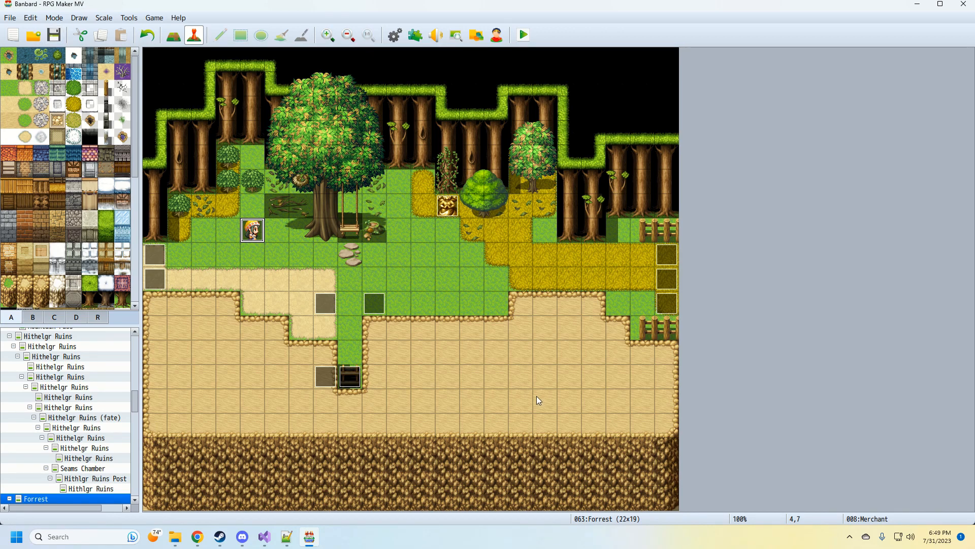
mouse_move(556, 502)
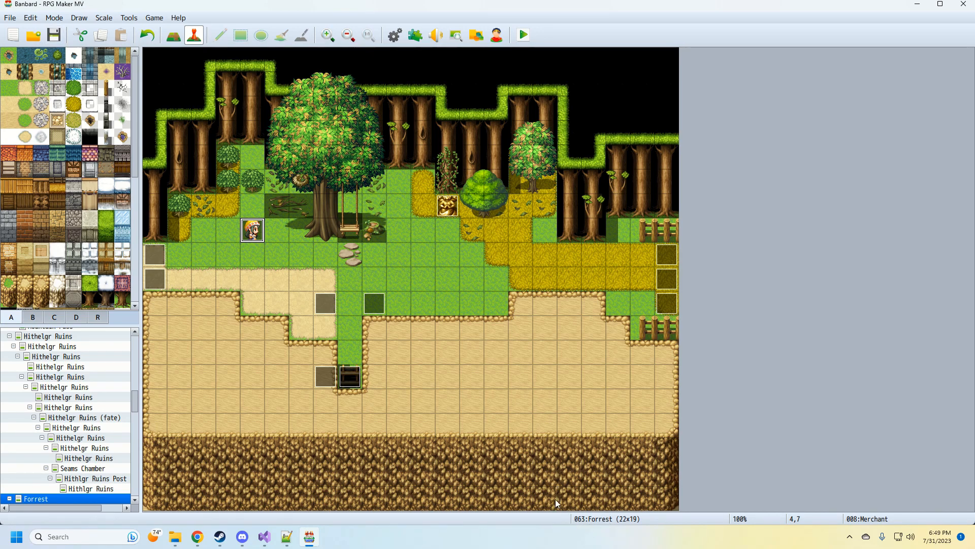
mouse_move(607, 536)
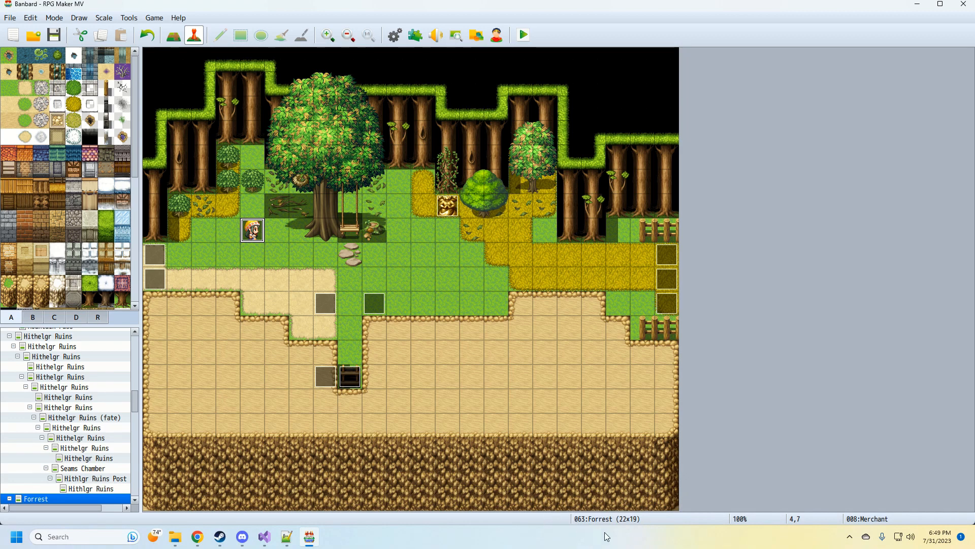
mouse_move(543, 514)
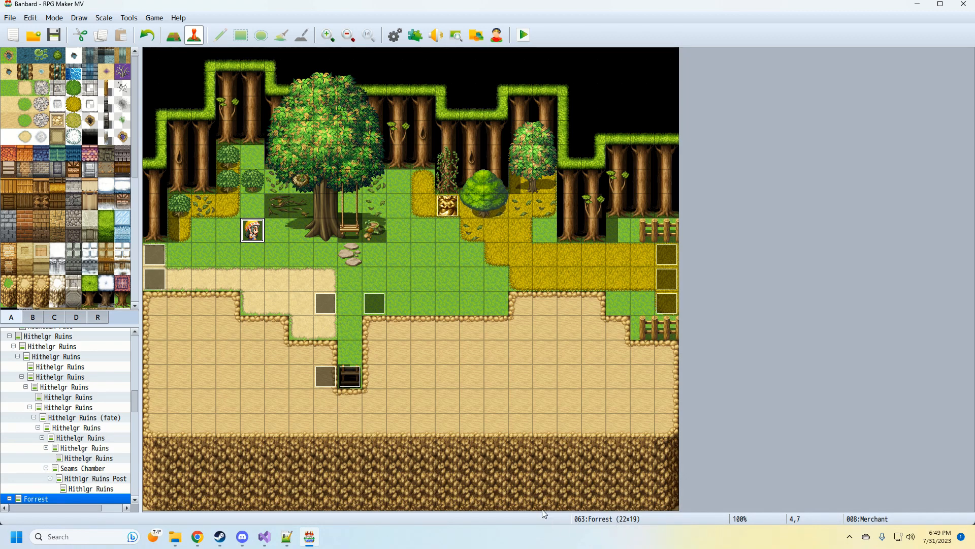
mouse_move(501, 88)
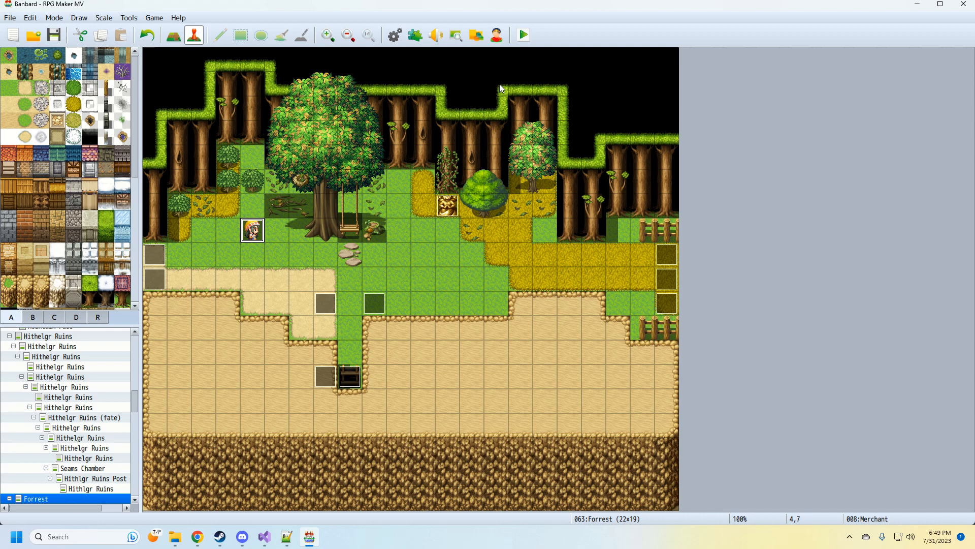
mouse_move(662, 442)
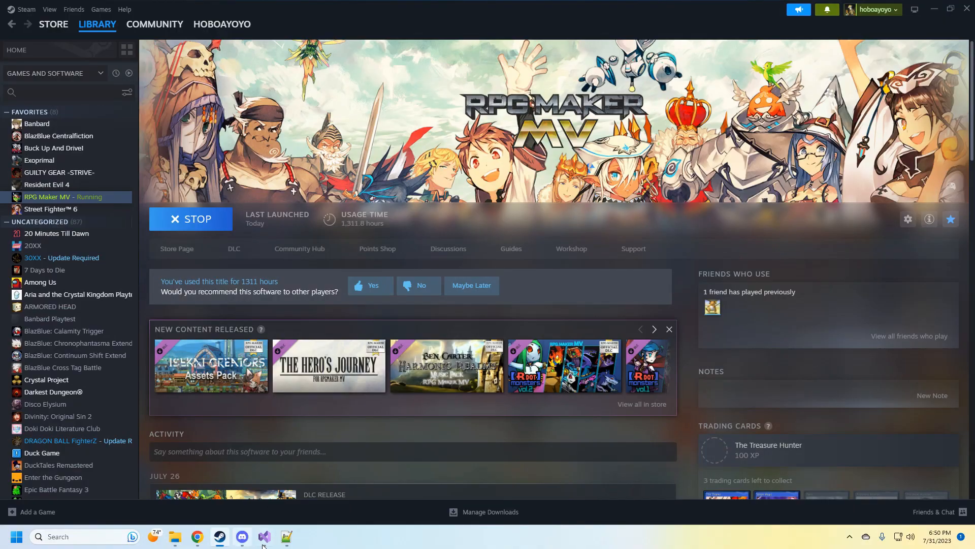
Switch to File Explorer showing the JsonSkitReader project folder.
left_click(264, 536)
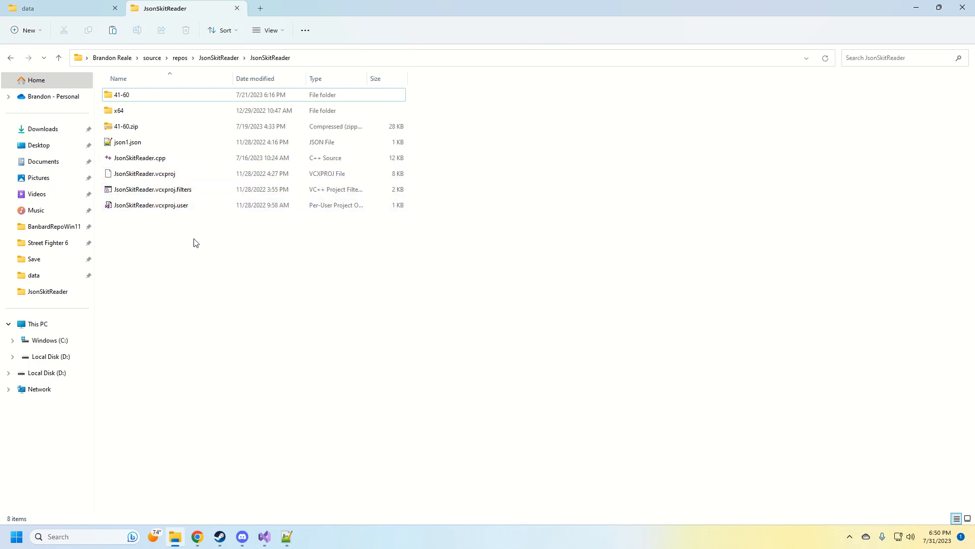
mouse_move(198, 226)
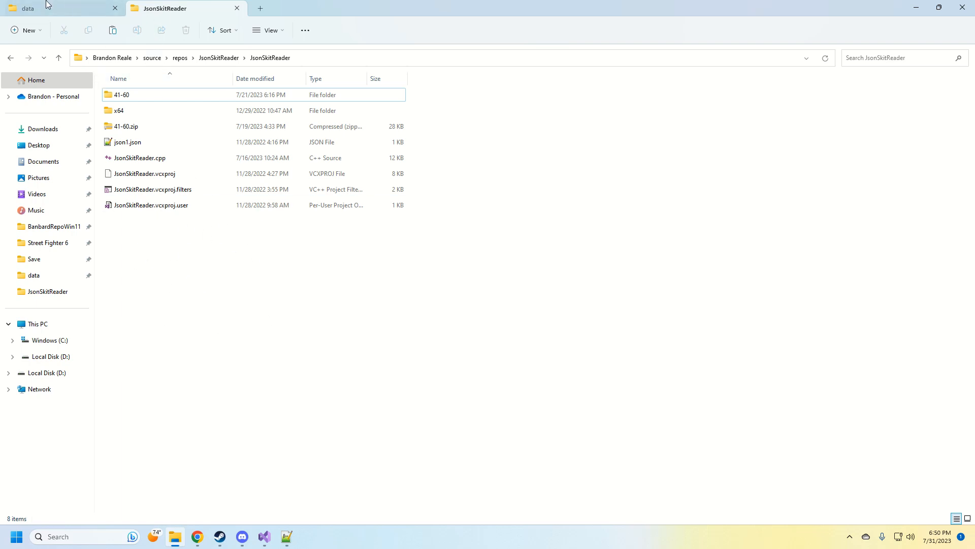
Copy Map063.json from the game's data folder into the JsonSkitReader folder.
left_click(49, 8)
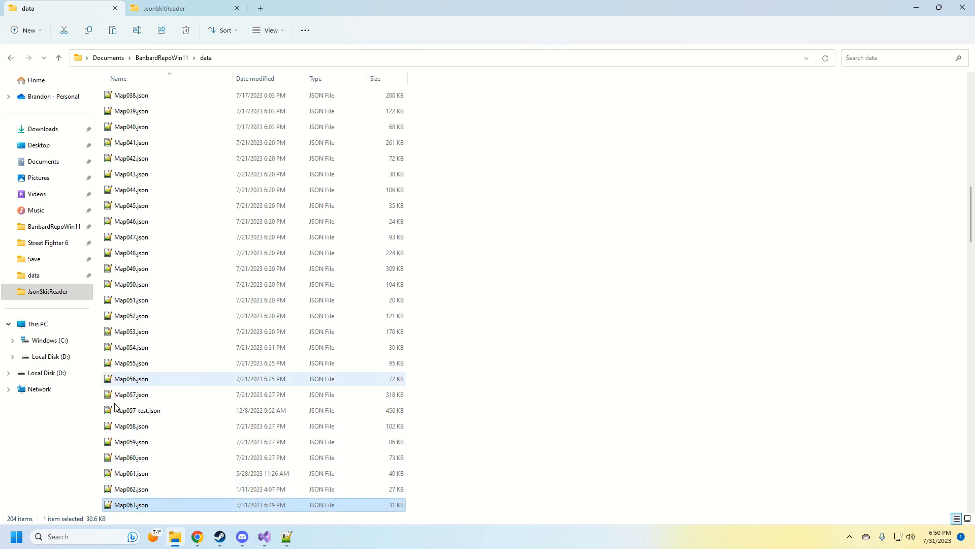
left_click(165, 8)
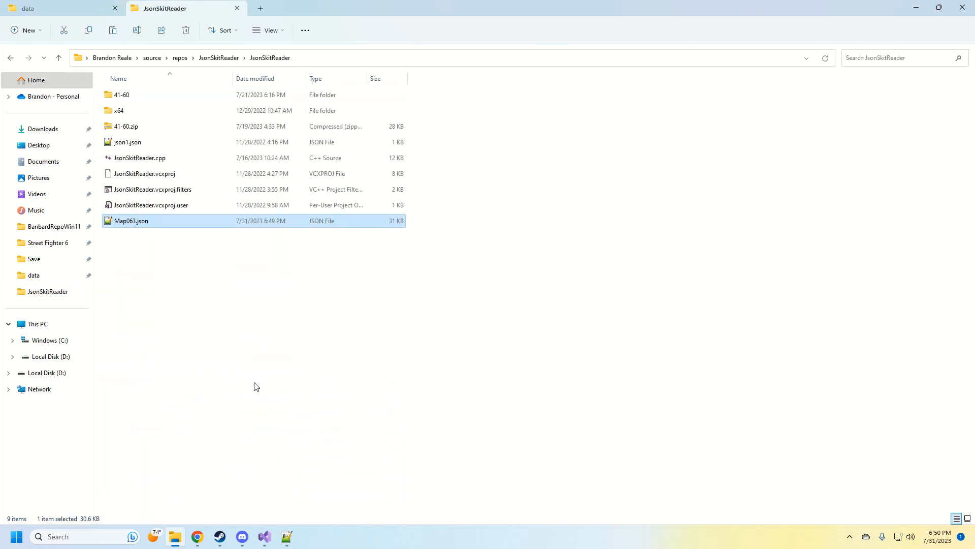
mouse_move(264, 539)
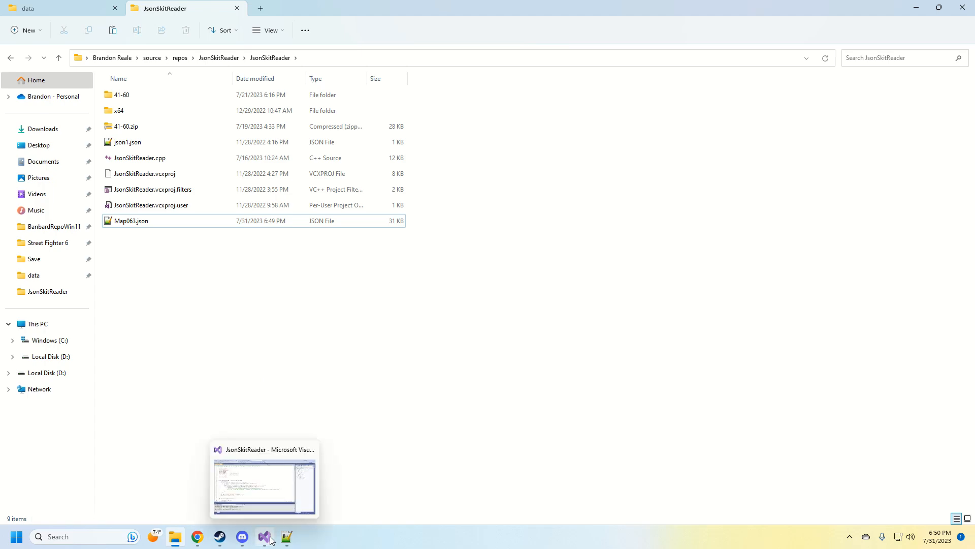
Start JsonSkitReader under Local Windows Debugger and focus its console prompt.
left_click(264, 536)
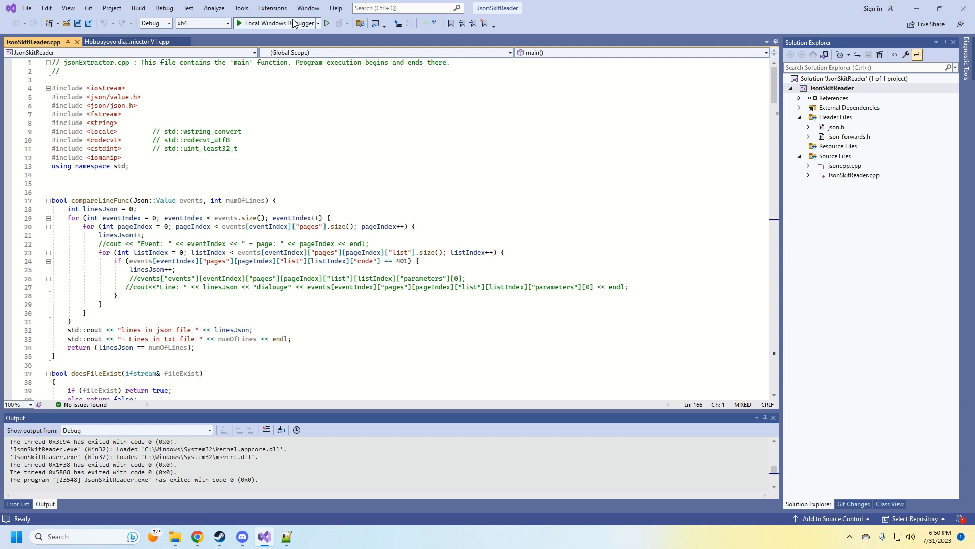
mouse_move(290, 23)
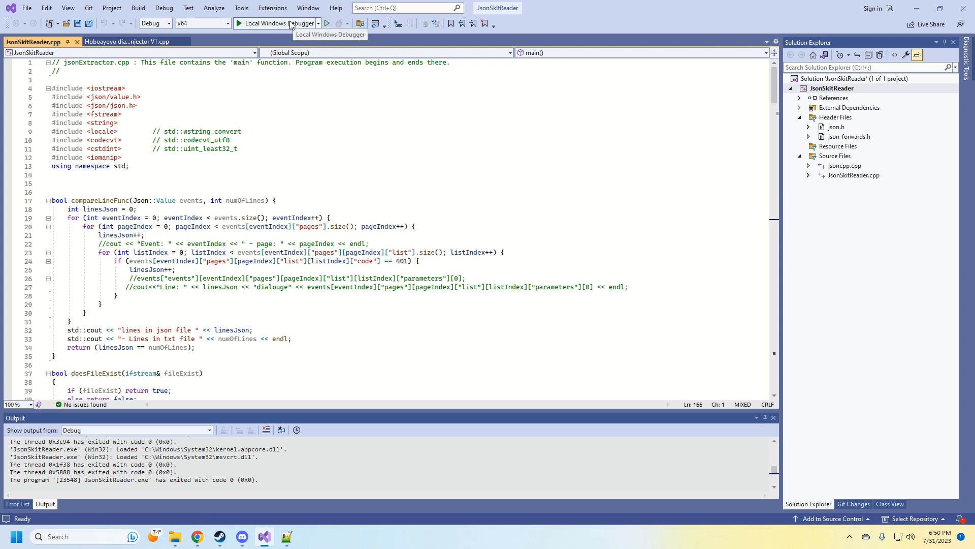
left_click(255, 23)
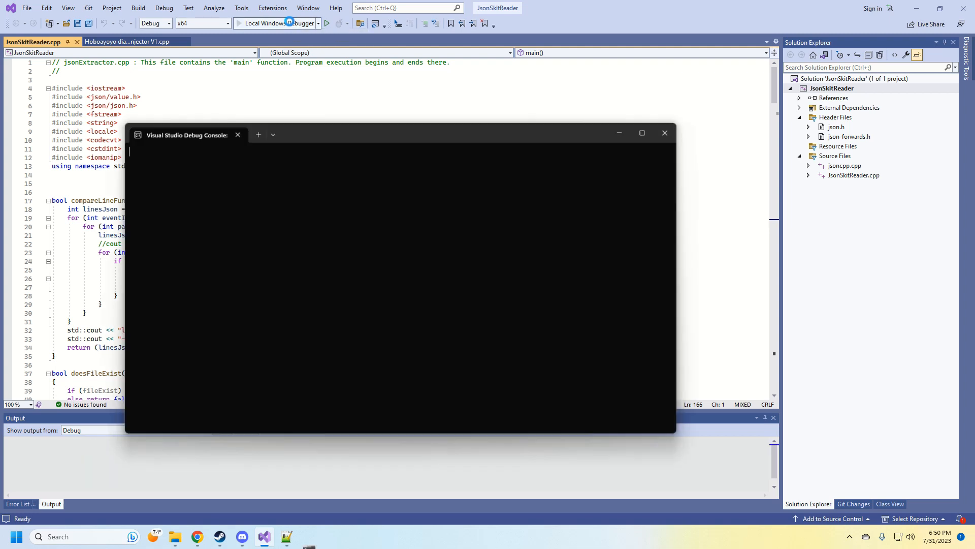
left_click(327, 23)
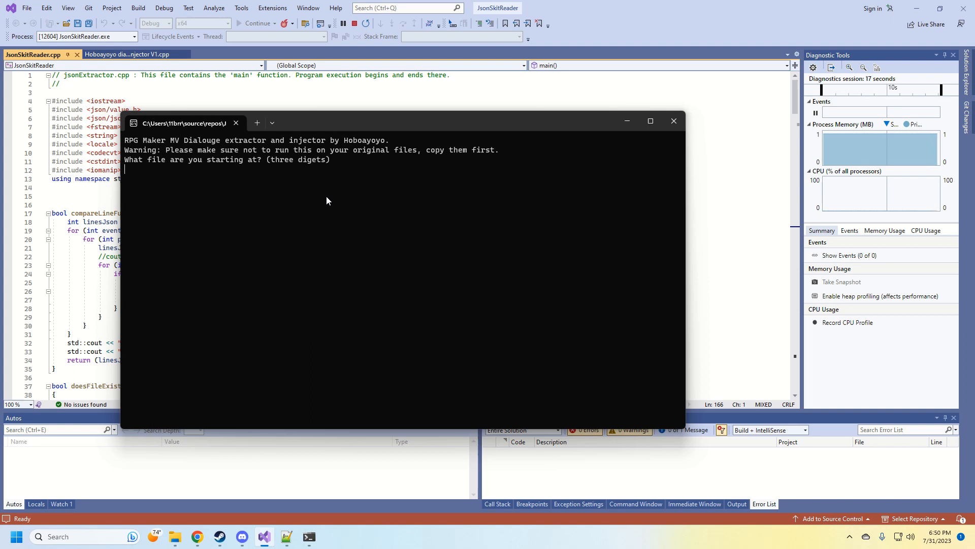
Run the tool on map 63 in extract mode 1 to produce Map063.txt.
type("63")
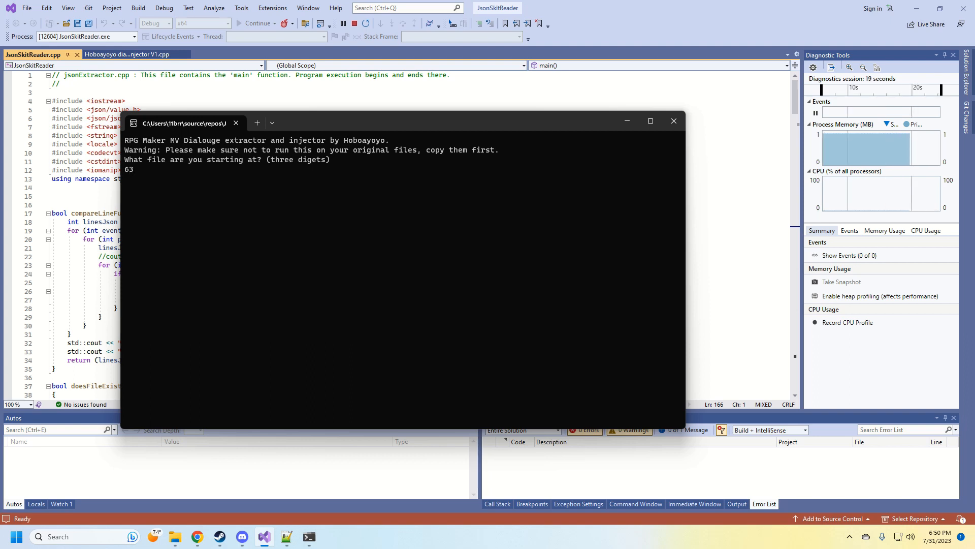
key("enter")
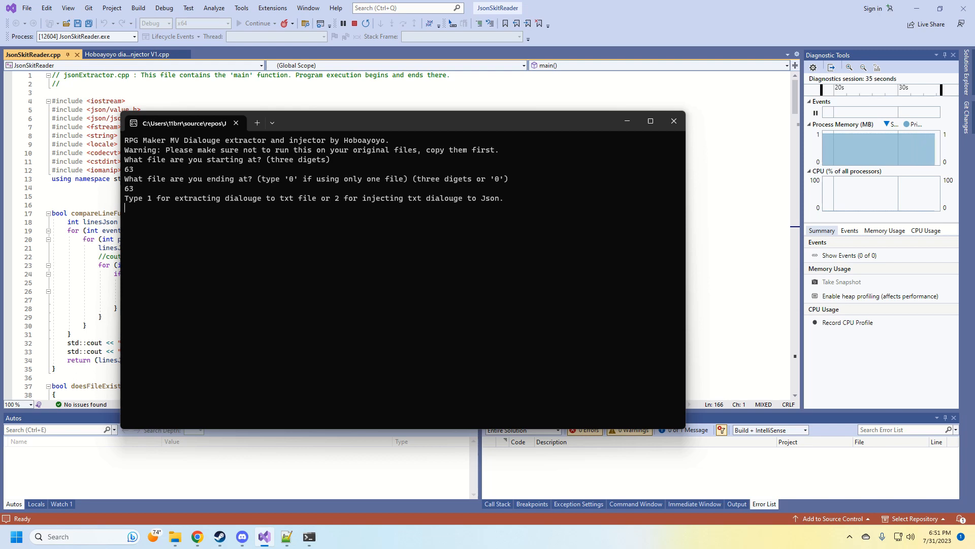
type("1")
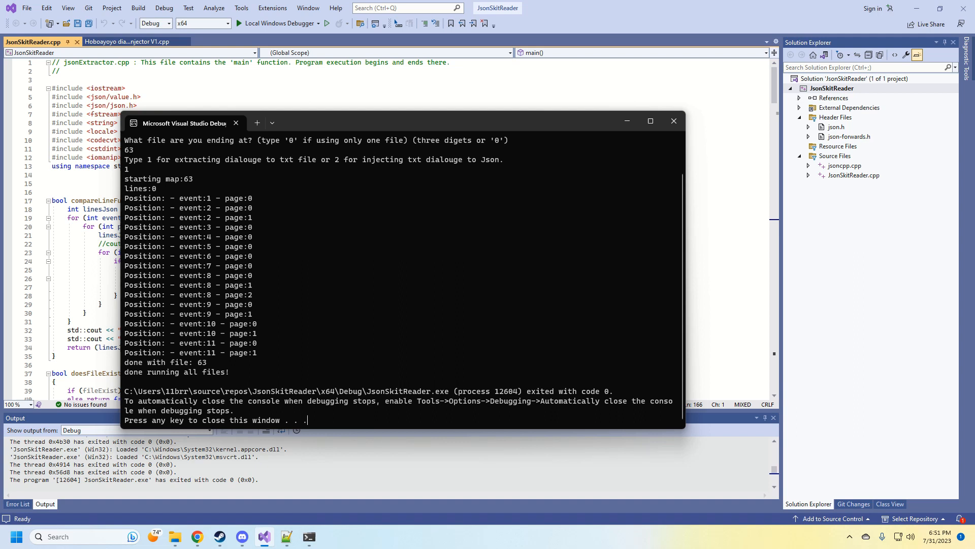
mouse_move(124, 366)
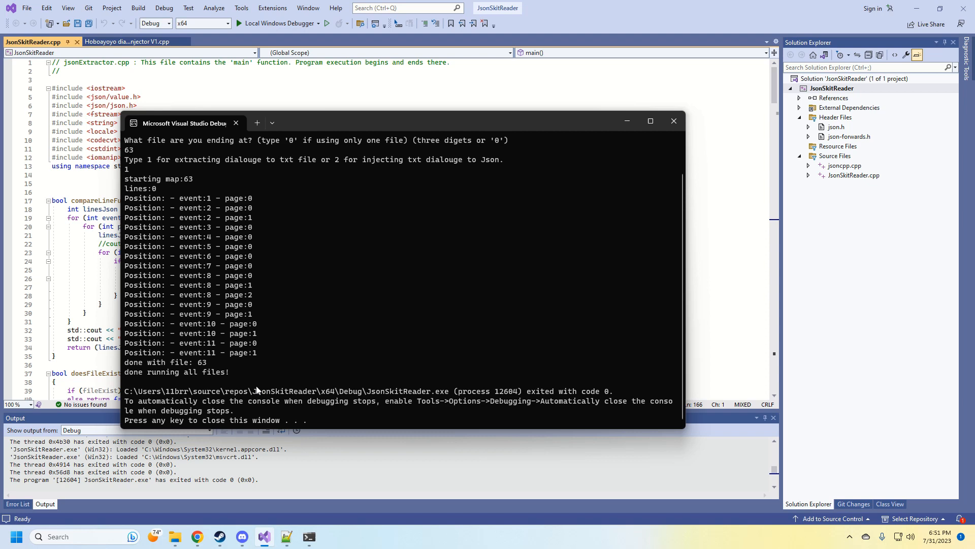
Select the new Map063.txt in the JsonSkitReader folder.
left_click(175, 536)
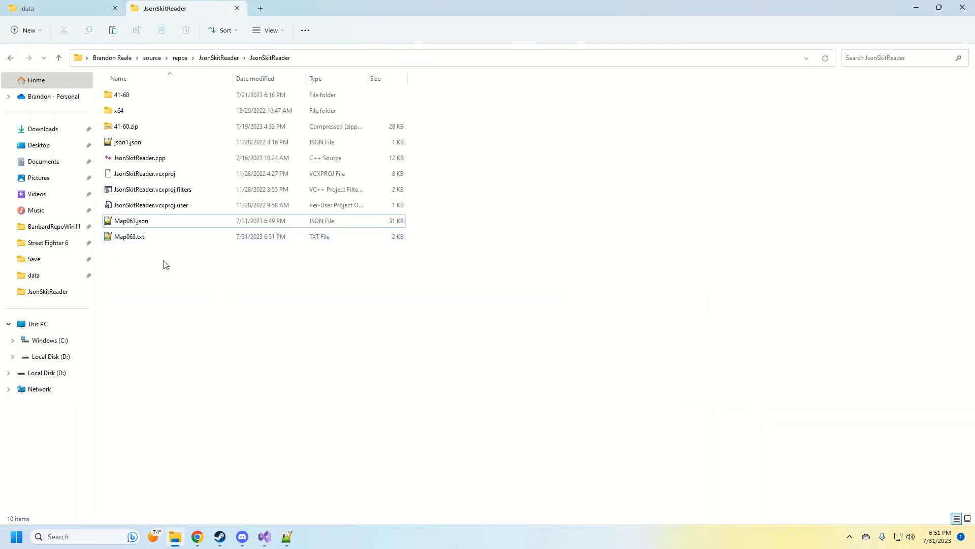
left_click(129, 237)
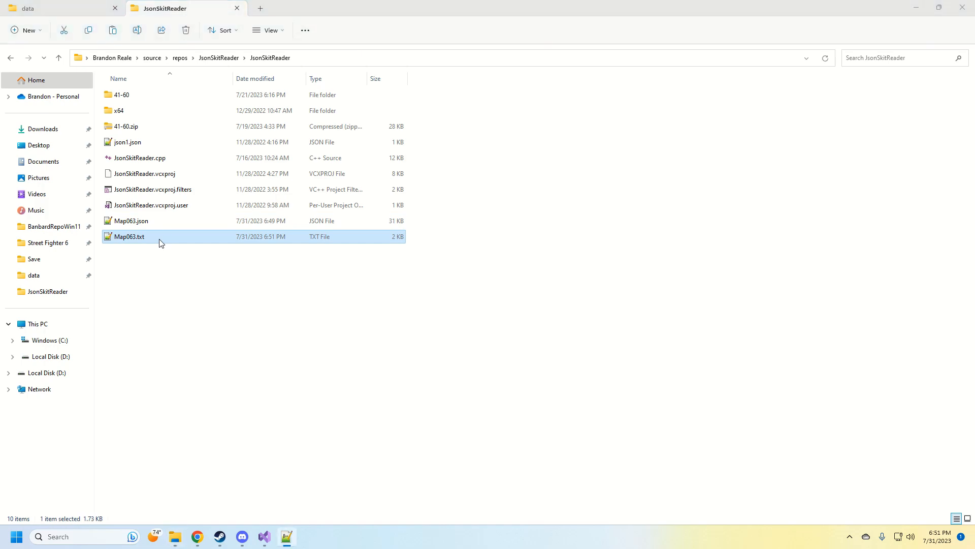
double_click(129, 236)
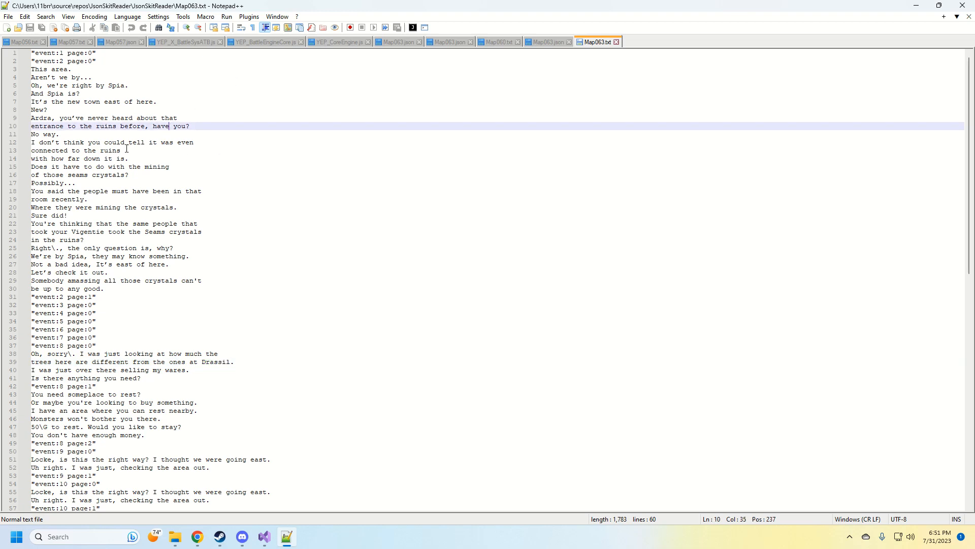
scroll("down", 3)
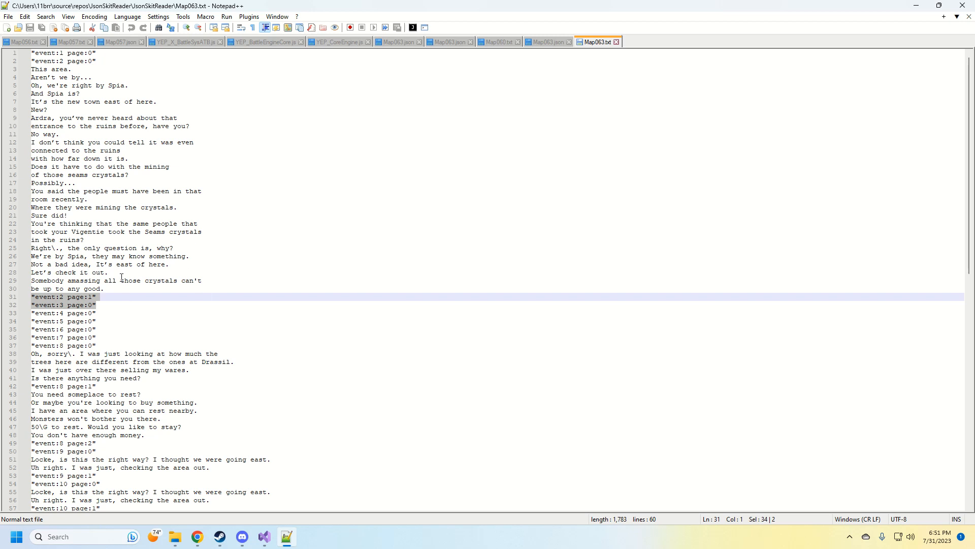
mouse_move(185, 284)
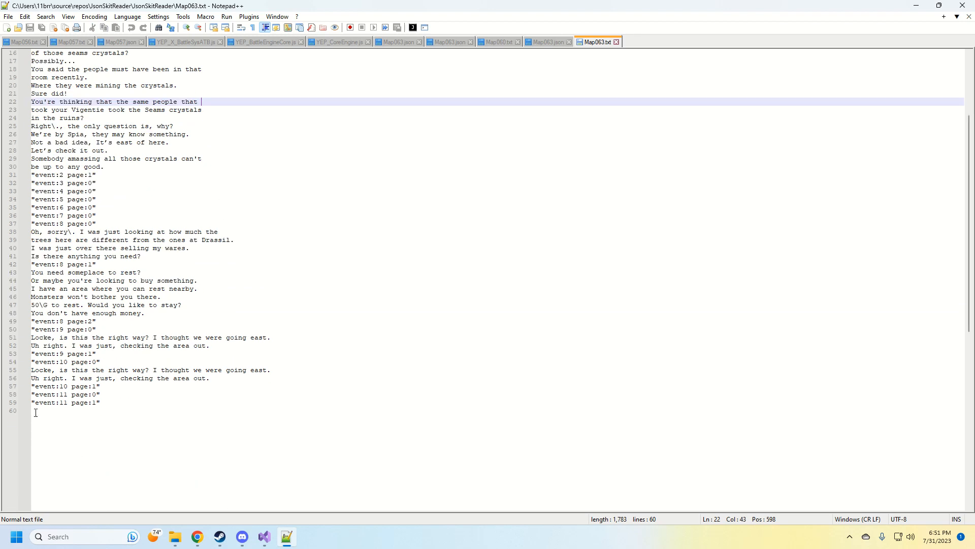
left_click(140, 411)
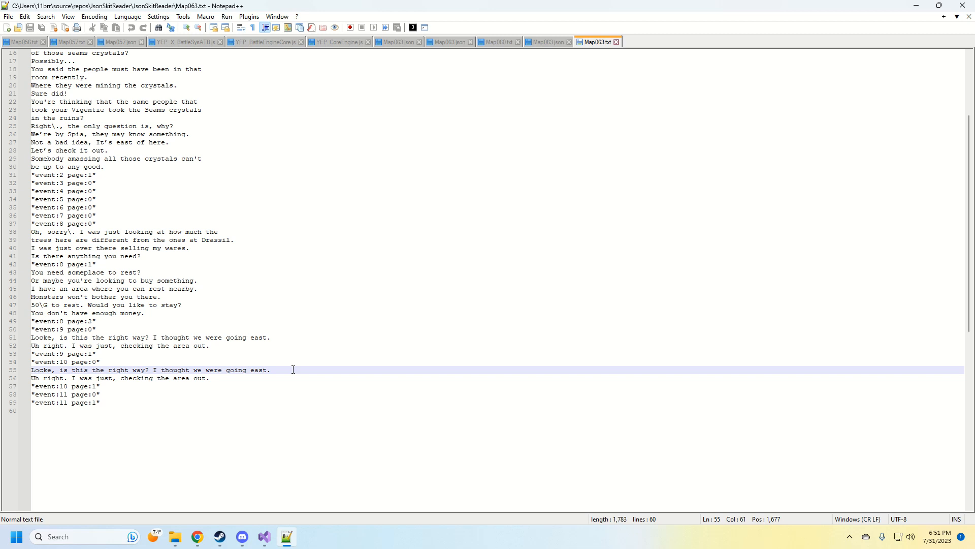
key("enter")
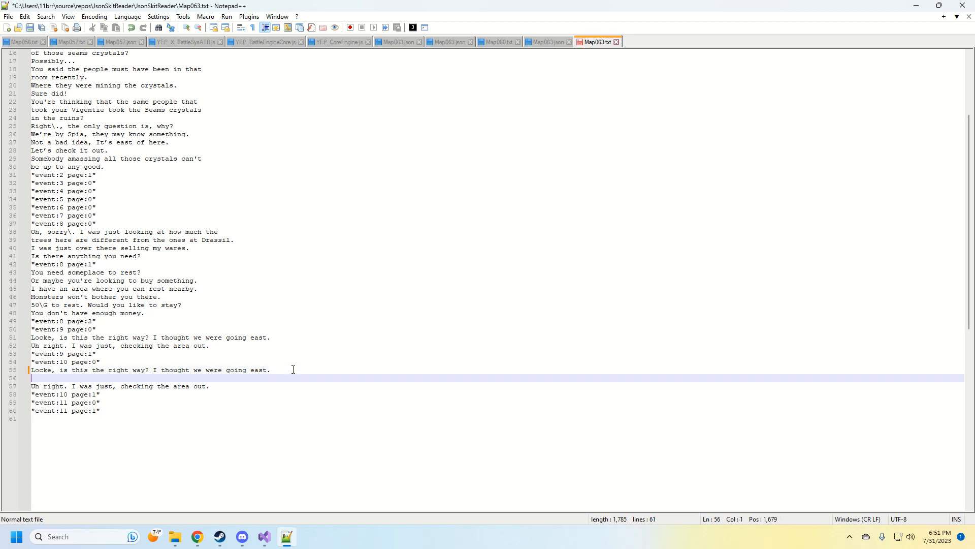
key("Backspace")
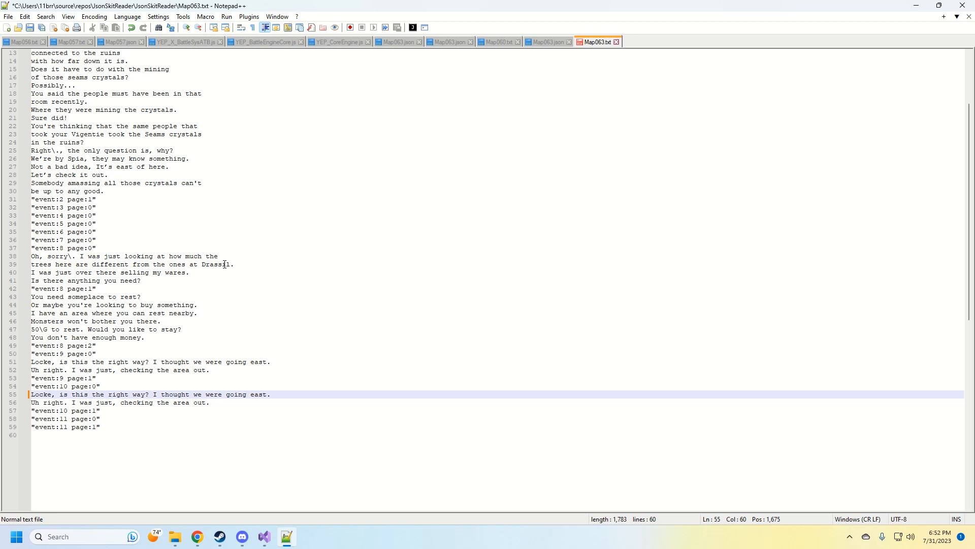
Retype the town name Drassil on line 39 and save Map063.txt.
double_click(215, 264)
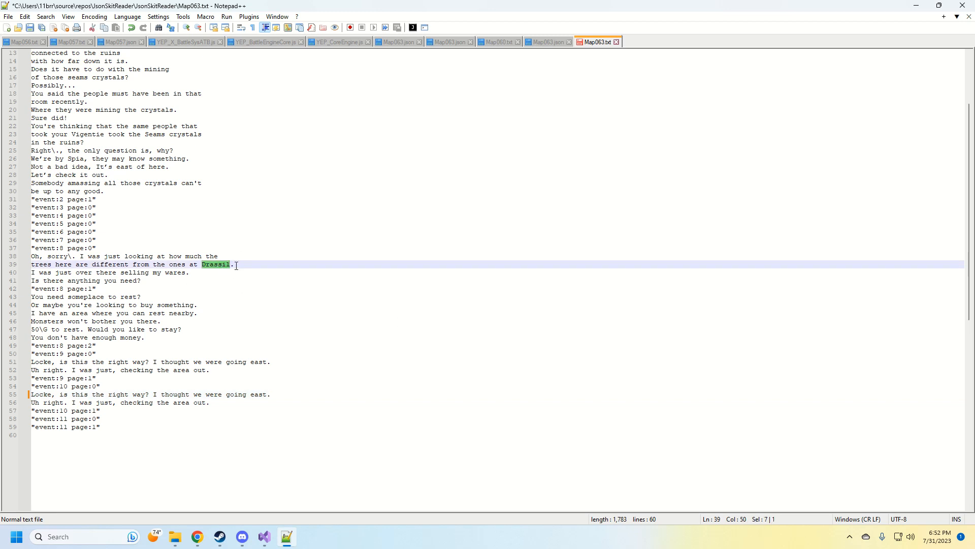
type("M")
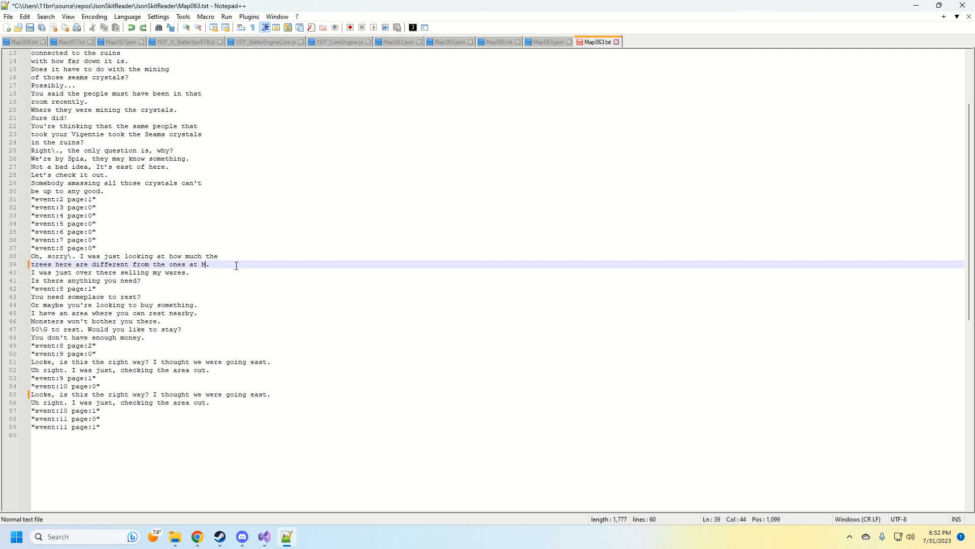
type("rassil.")
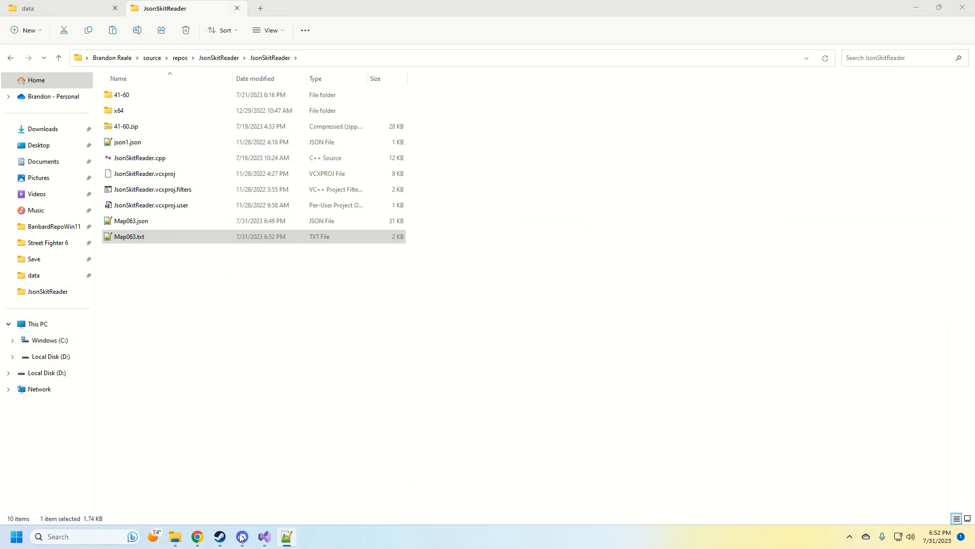
mouse_move(264, 540)
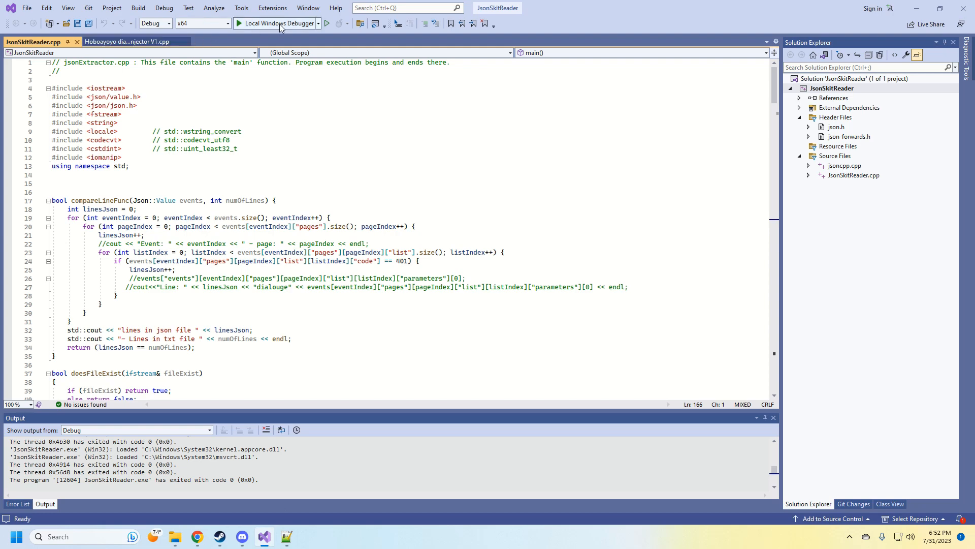
Run the tool on map 63 in inject mode 2, writing the edited text into Map063.json.
left_click(254, 24)
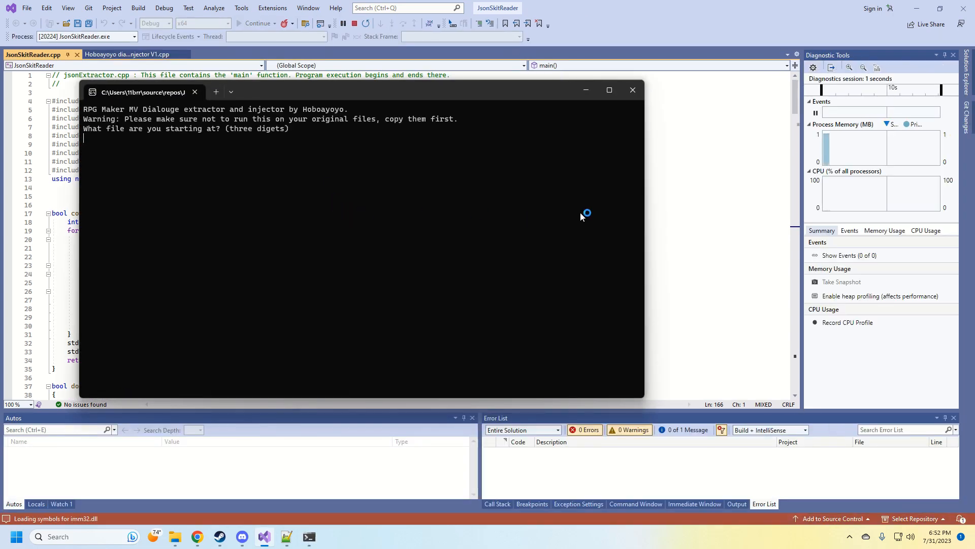
type("63")
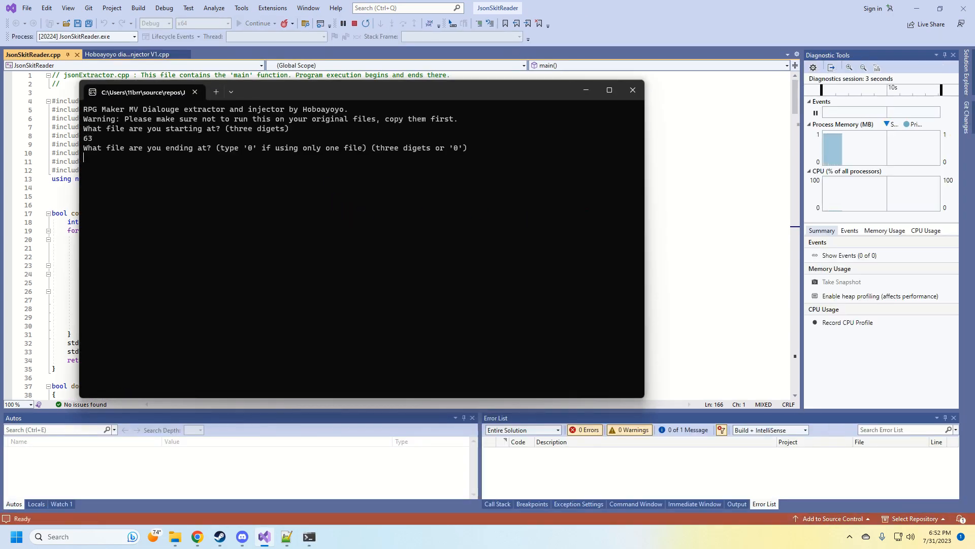
type("63")
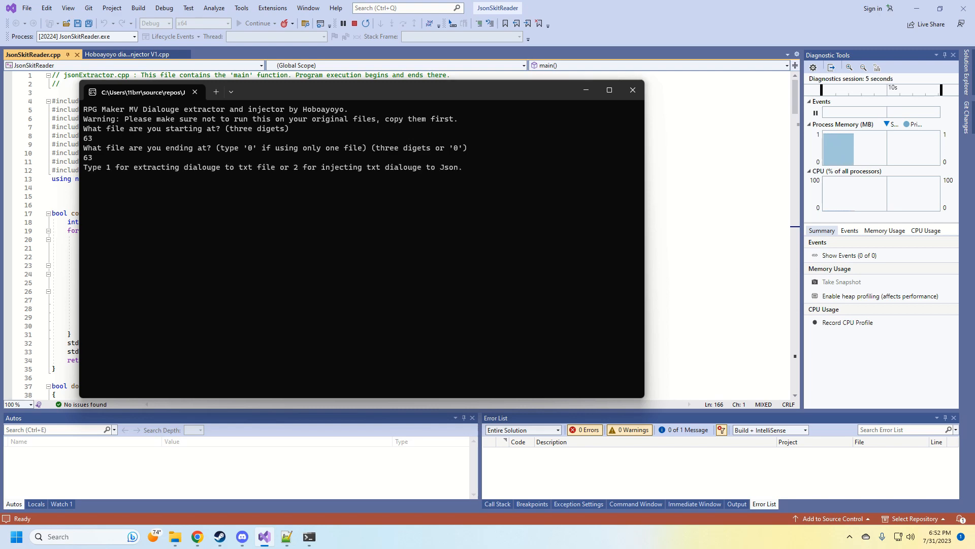
type("2")
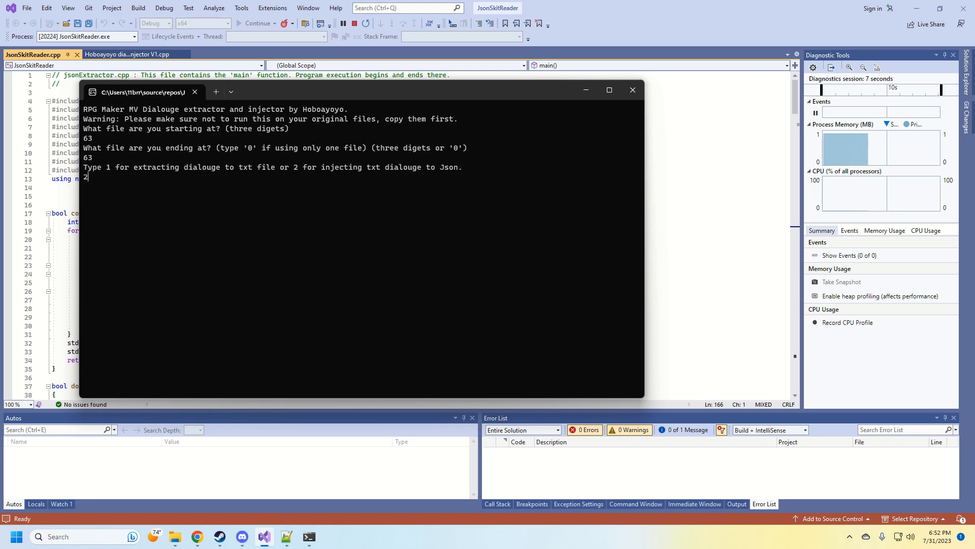
key("enter")
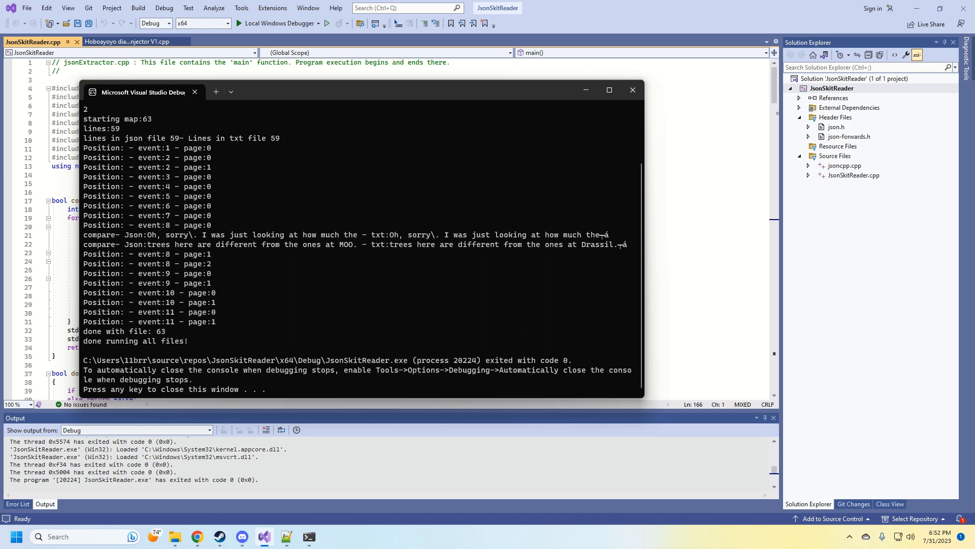
mouse_move(279, 208)
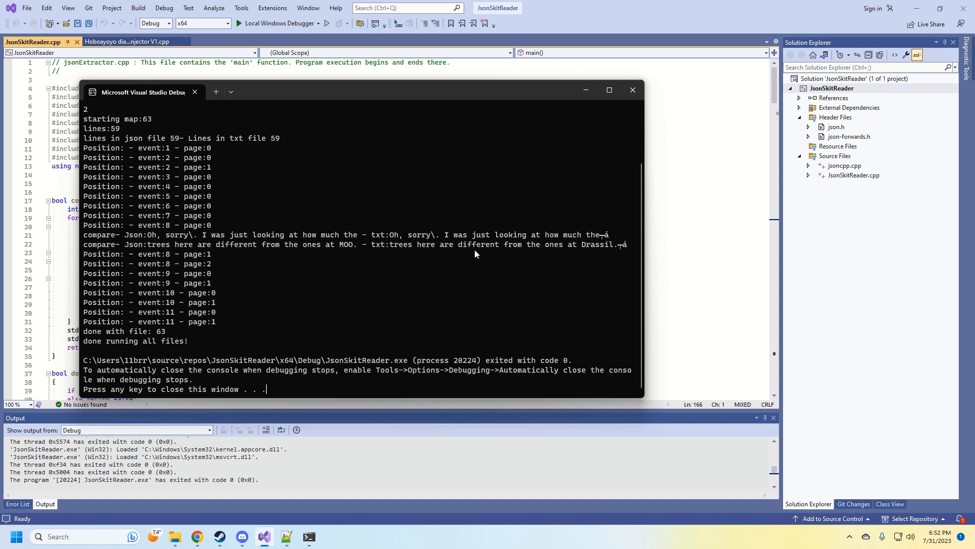
mouse_move(212, 244)
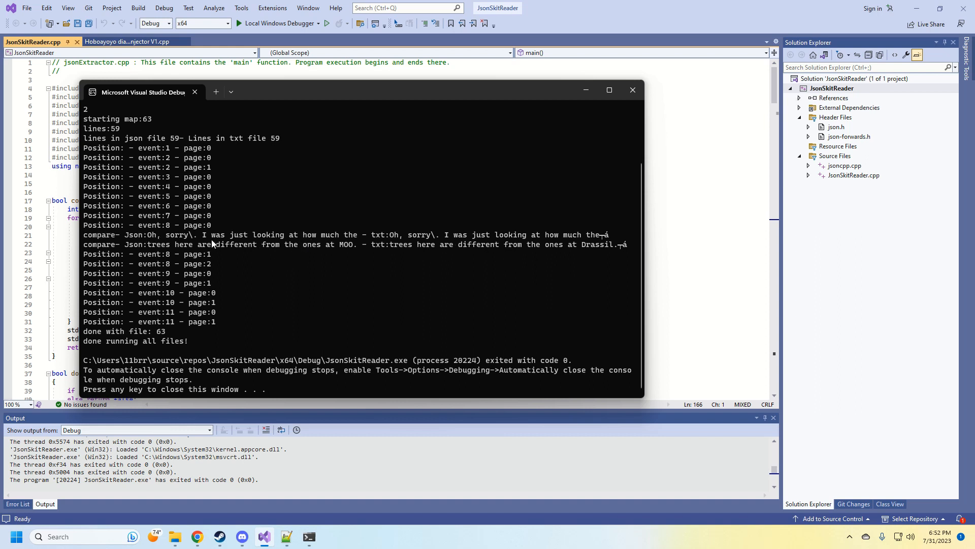
mouse_move(348, 311)
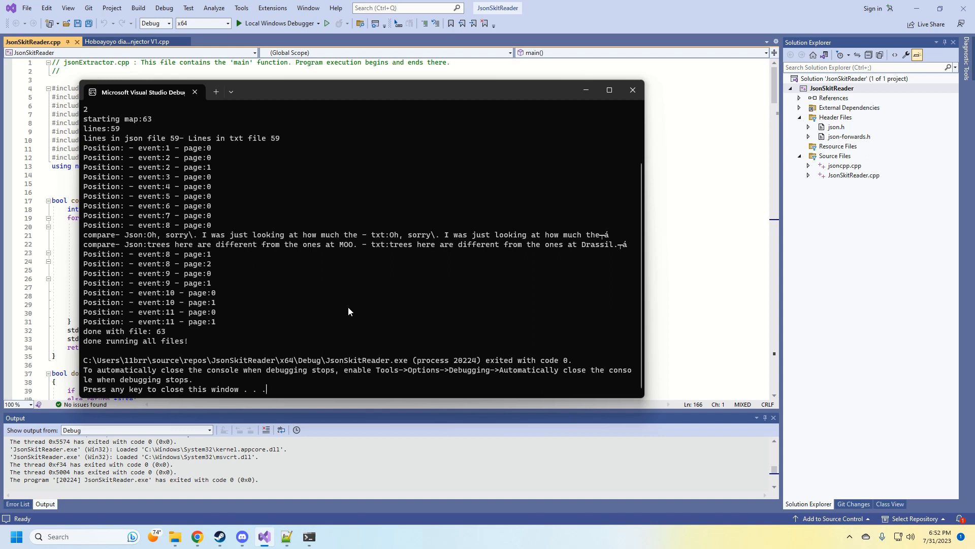
double_click(583, 234)
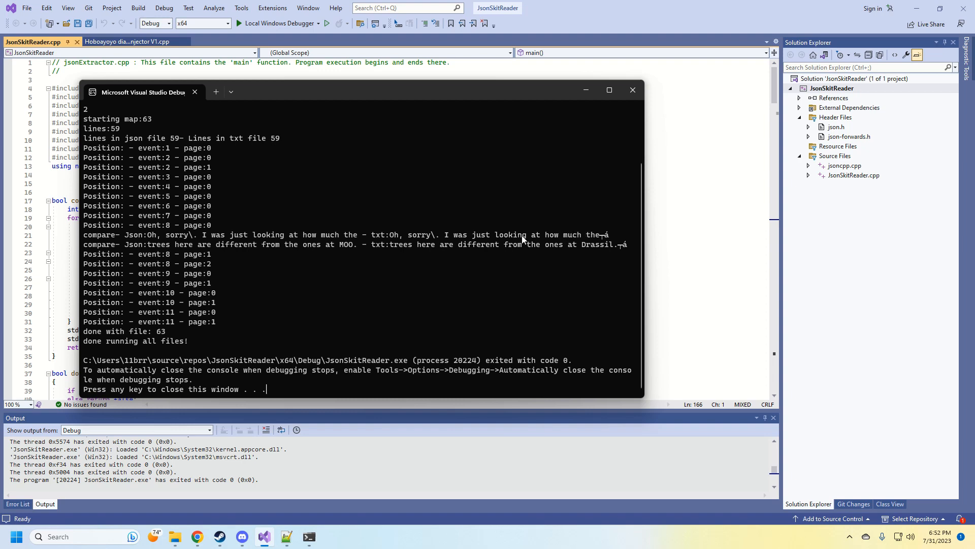
left_click(632, 90)
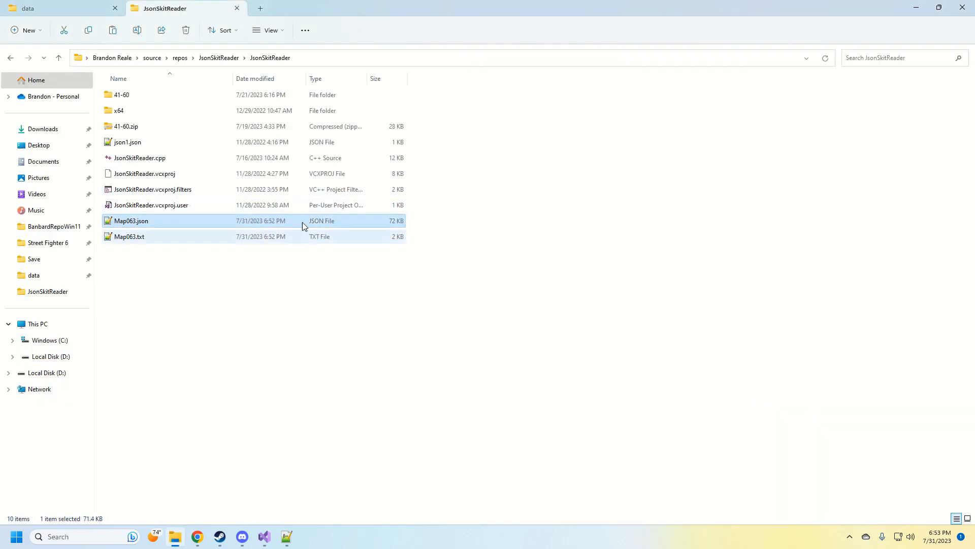
Copy the updated Map063.json into the data folder, replacing the existing file.
left_click(131, 220)
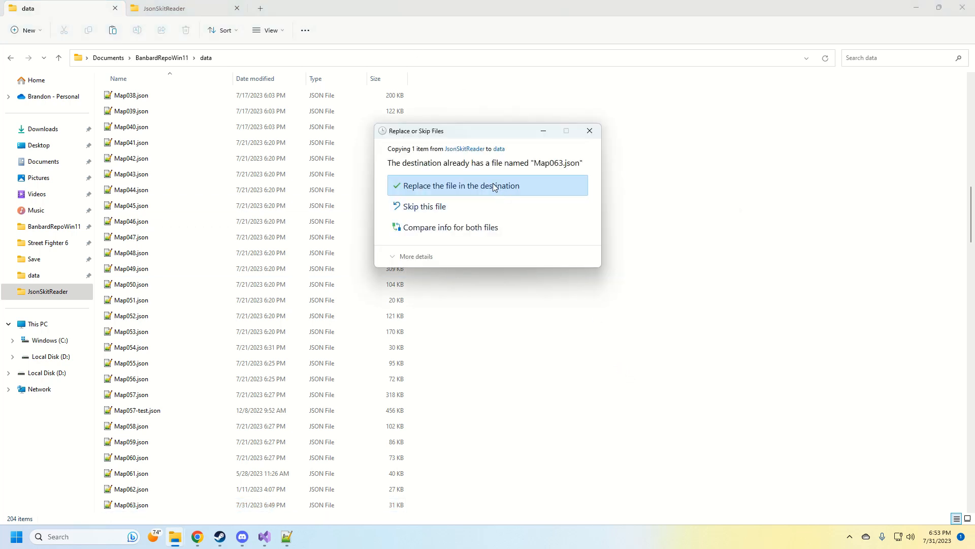
left_click(458, 185)
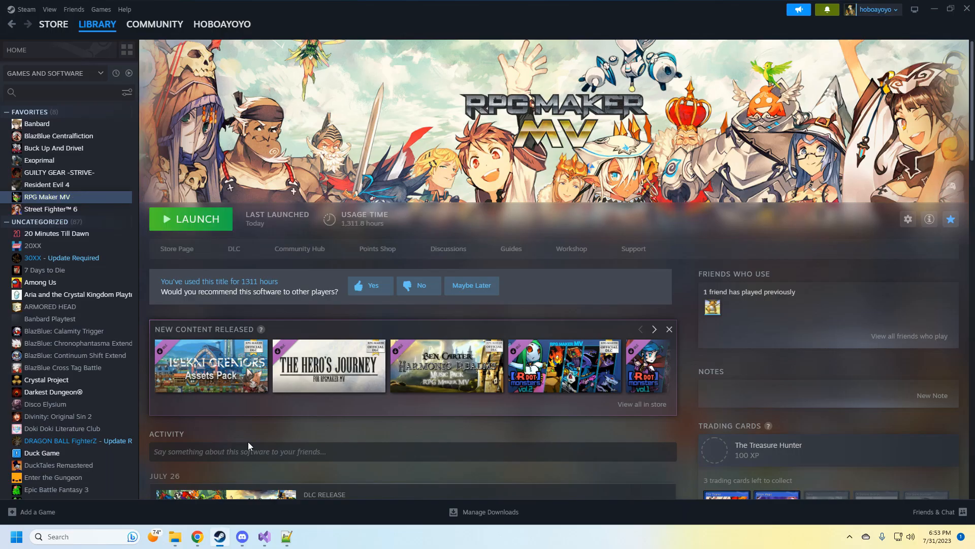
Launch RPG Maker MV and check the Merchant's first message now ends with Drassil.
left_click(190, 218)
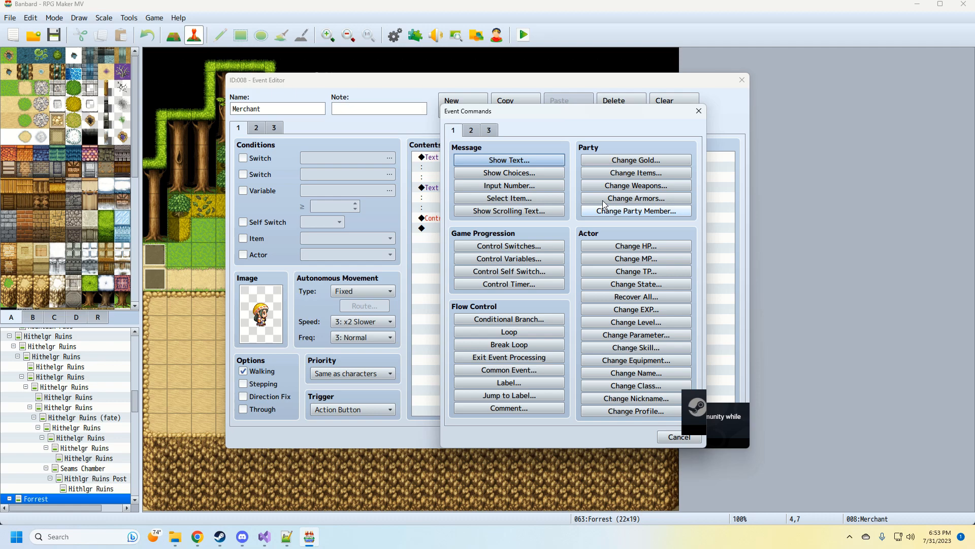
left_click(508, 159)
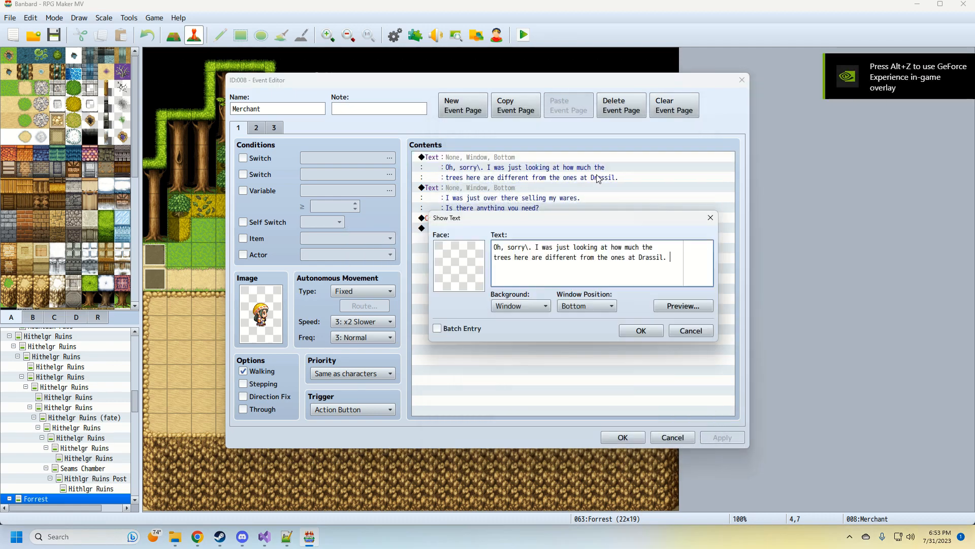
left_click(641, 330)
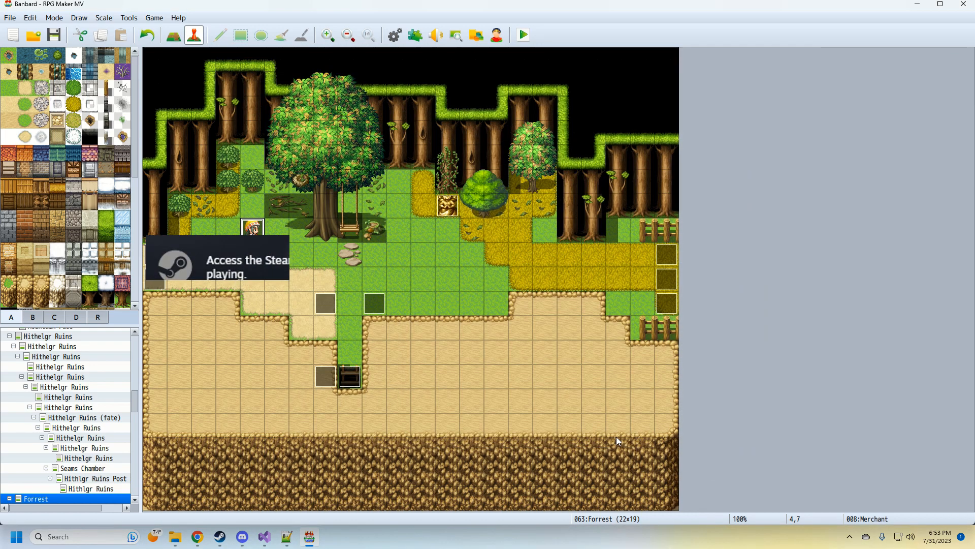
mouse_move(253, 485)
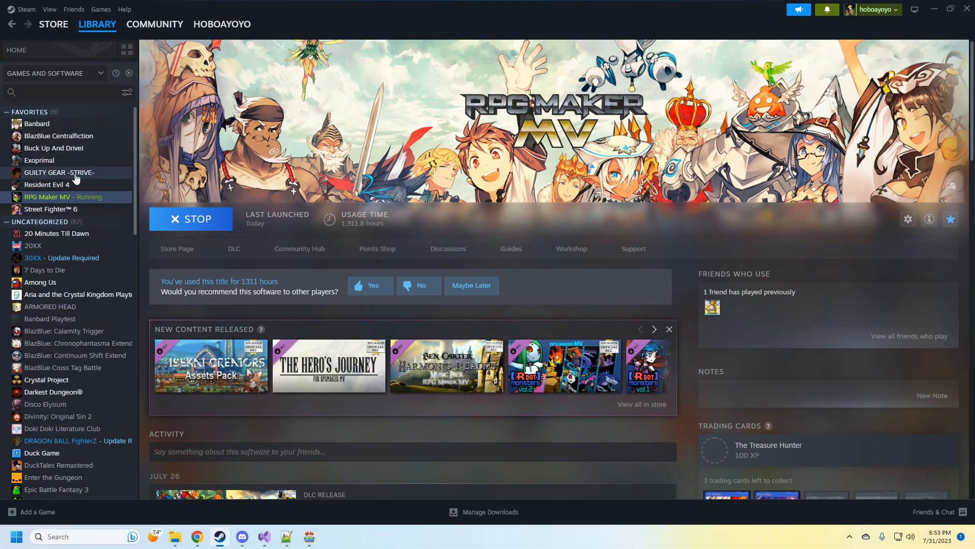
Show the Banbard game page from the Steam library Favorites.
left_click(37, 123)
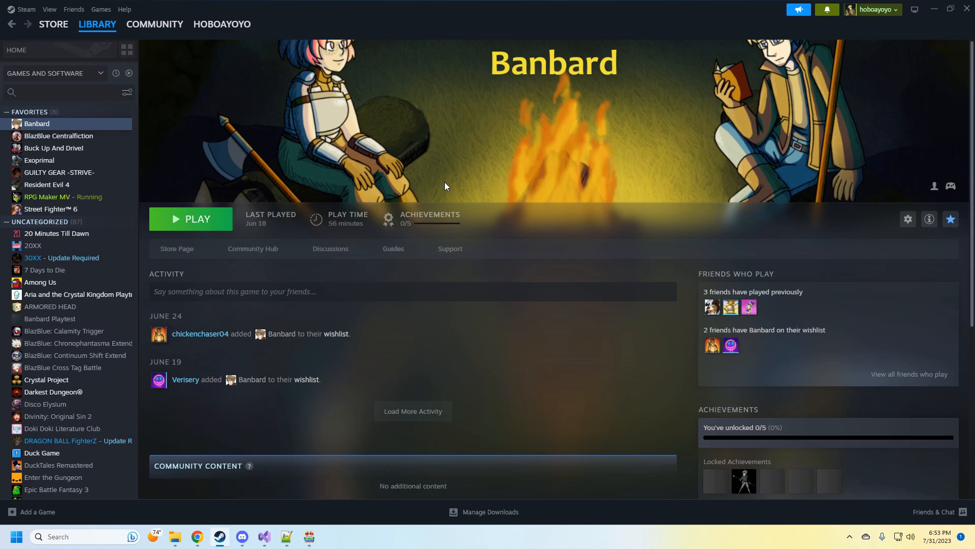
mouse_move(431, 141)
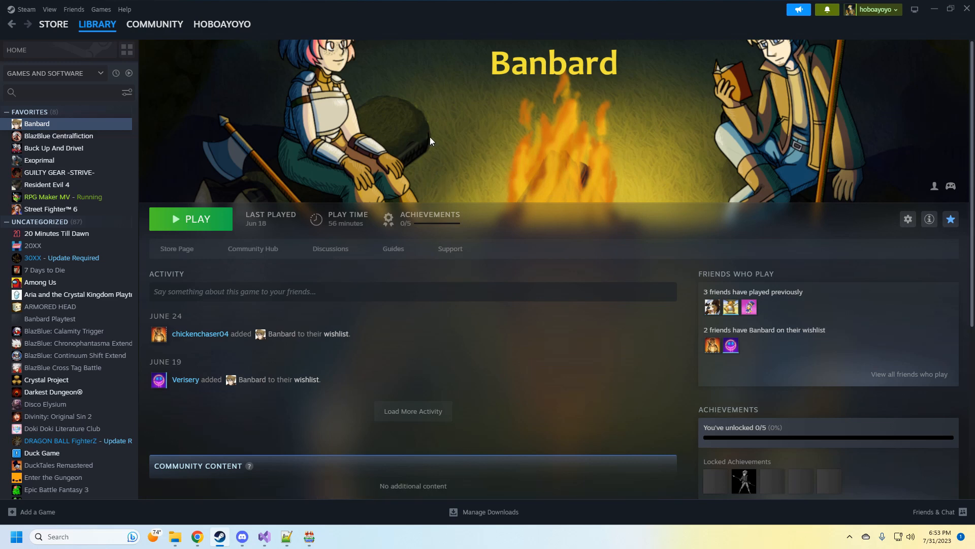
mouse_move(607, 162)
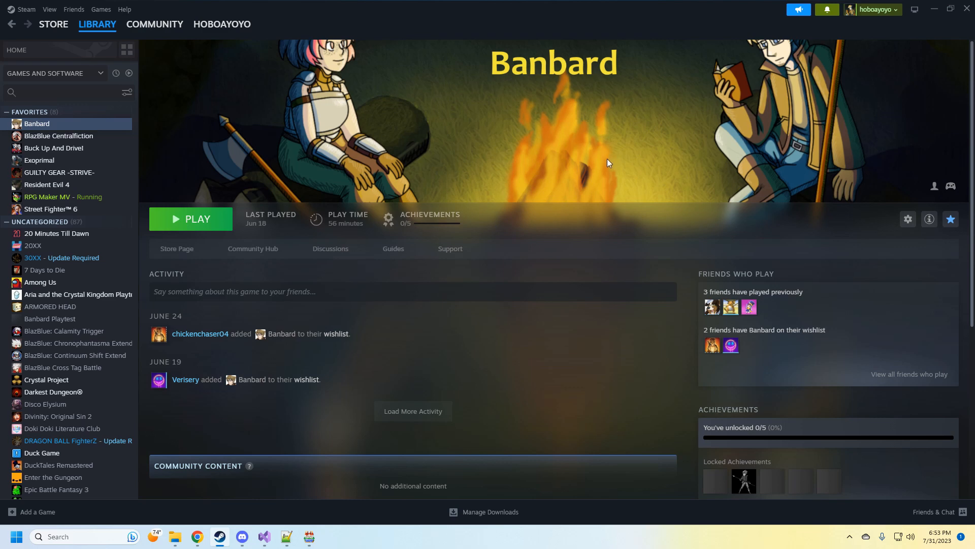
mouse_move(302, 521)
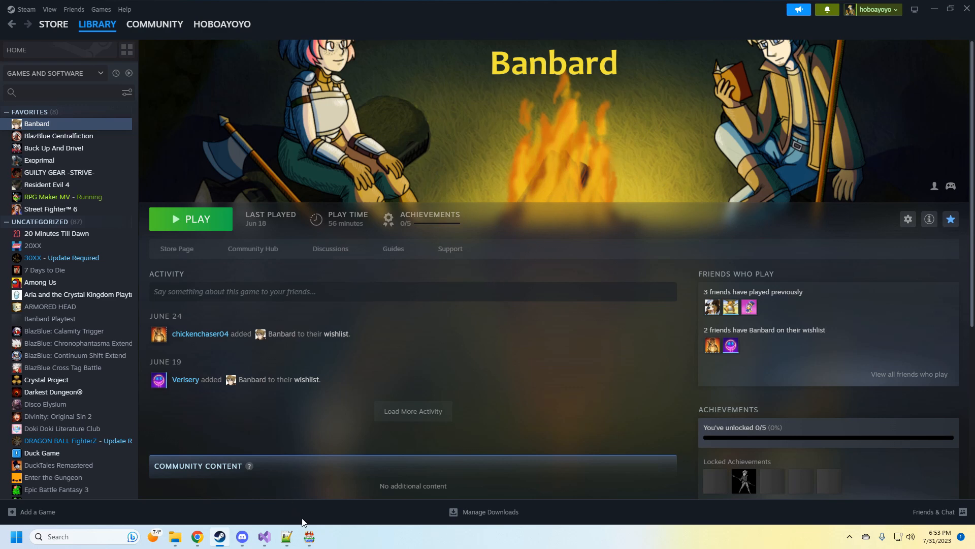
mouse_move(470, 297)
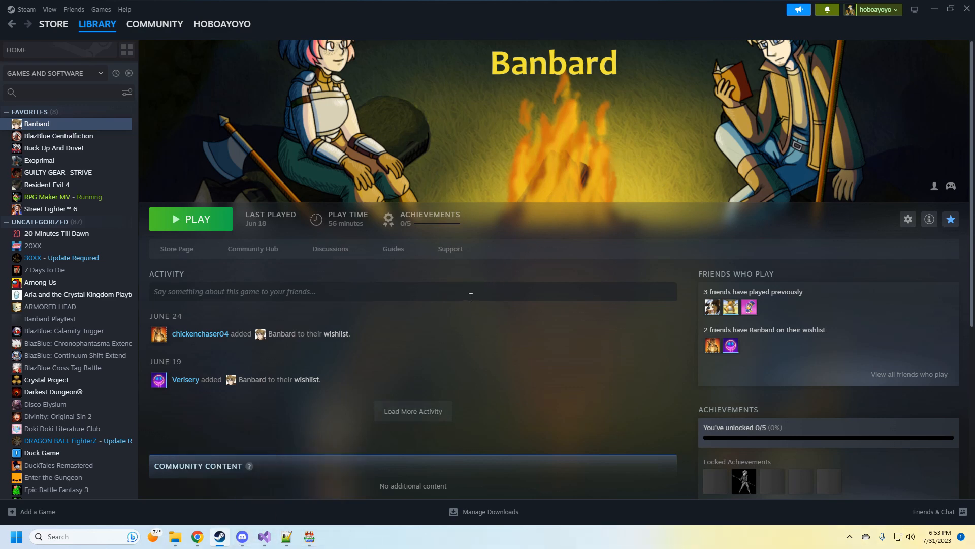